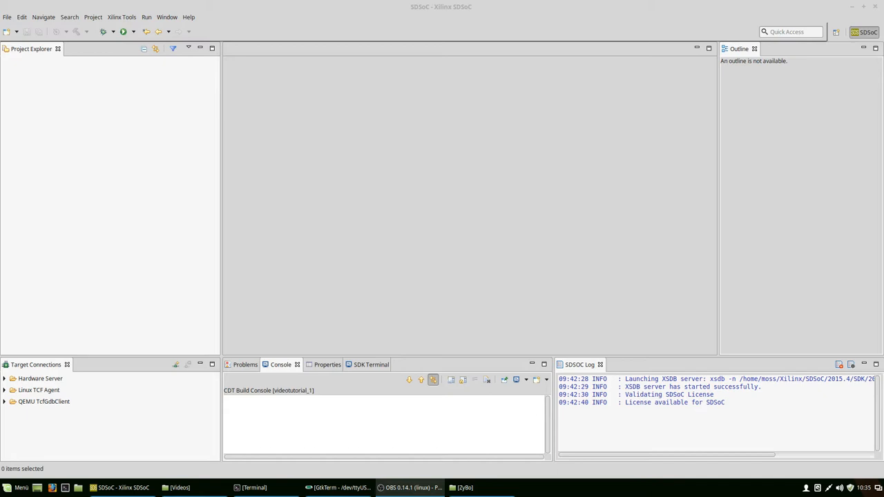
{"action": "mouse_move", "coordinate": [693, 208]}
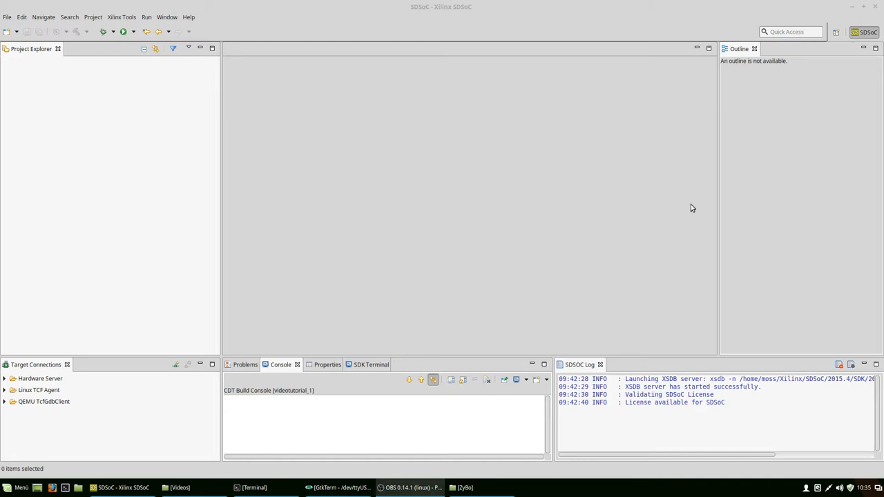
{"action": "mouse_move", "coordinate": [473, 173]}
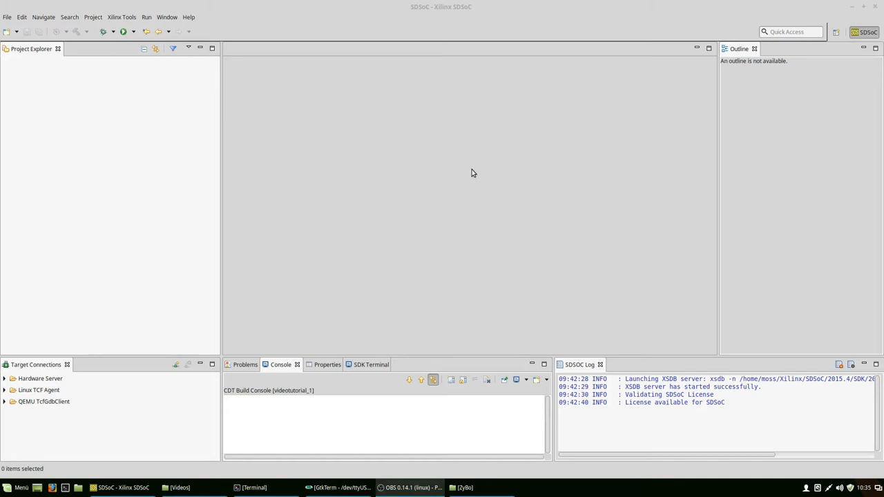
{"action": "mouse_move", "coordinate": [484, 170]}
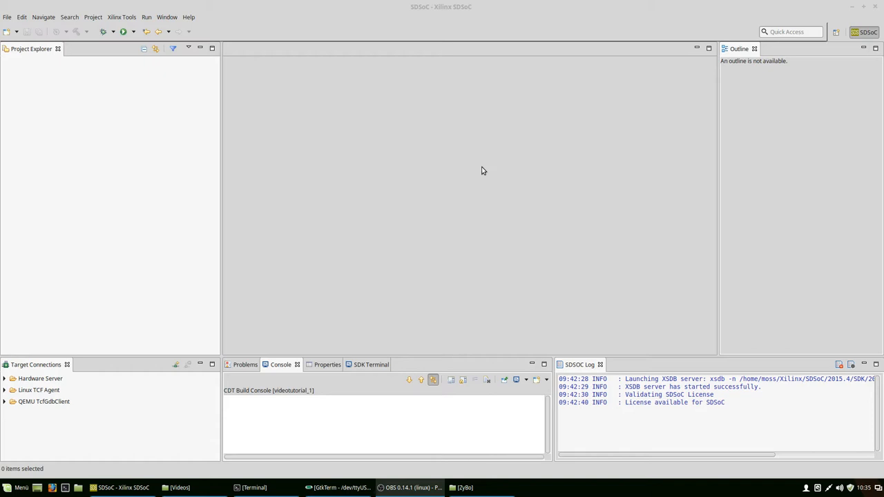
{"action": "mouse_move", "coordinate": [387, 144]}
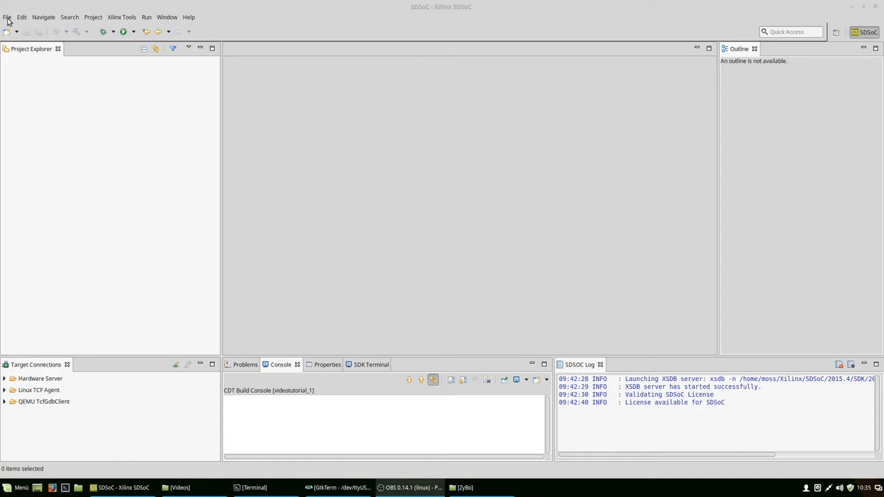
Create SDSoC project videotutorial_1 for zybo on Linux from the Empty Application template
{"action": "left_click", "coordinate": [7, 16]}
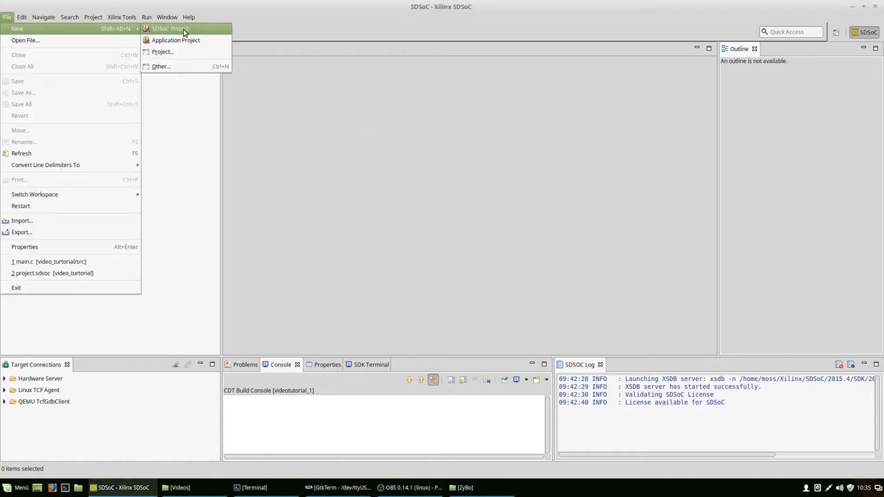
{"action": "left_click", "coordinate": [170, 28]}
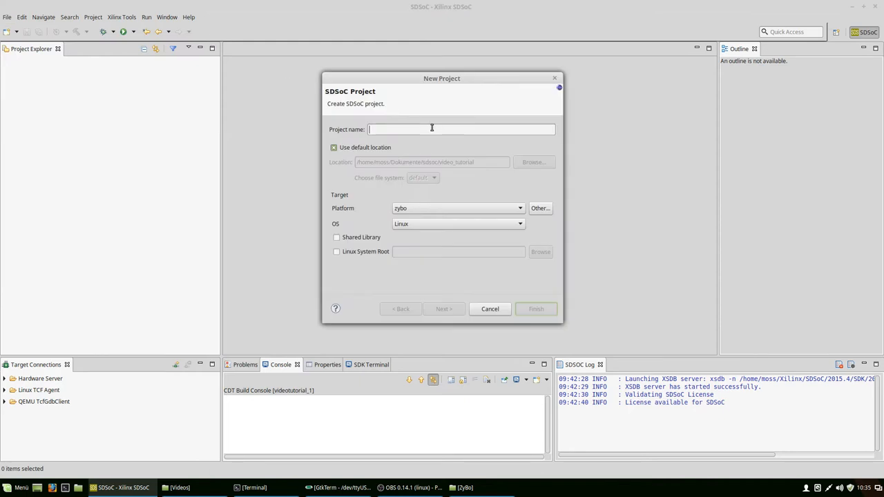
{"action": "type", "text": "videotutorial_1"}
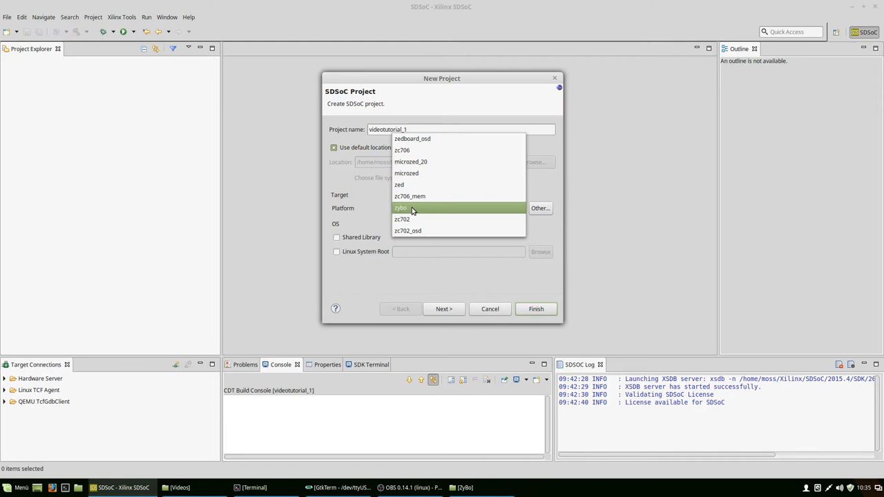
{"action": "left_click", "coordinate": [401, 208]}
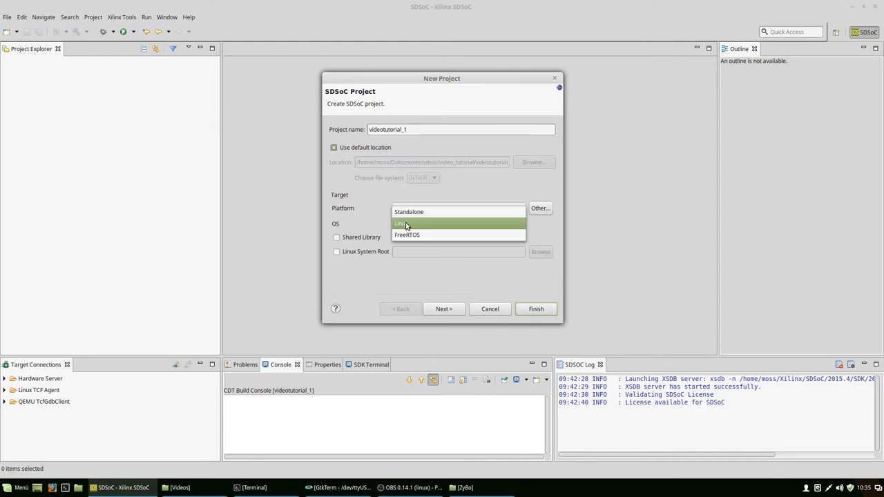
{"action": "left_click", "coordinate": [443, 309]}
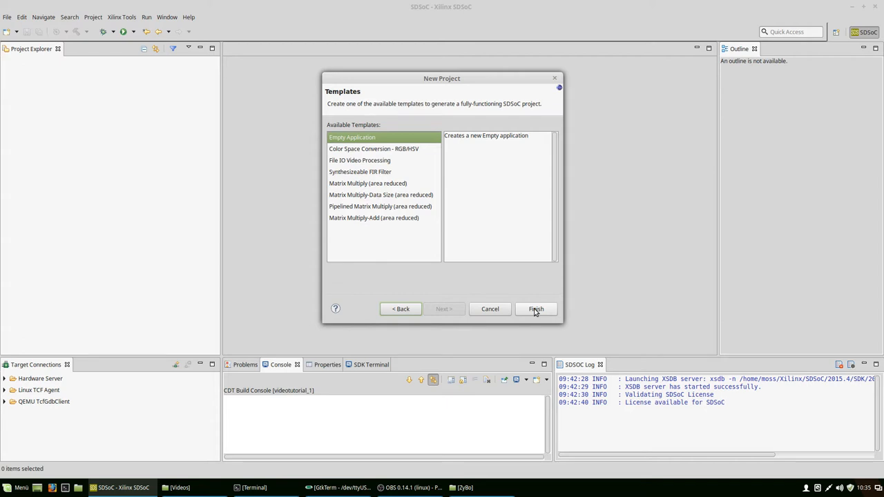
{"action": "left_click", "coordinate": [535, 309]}
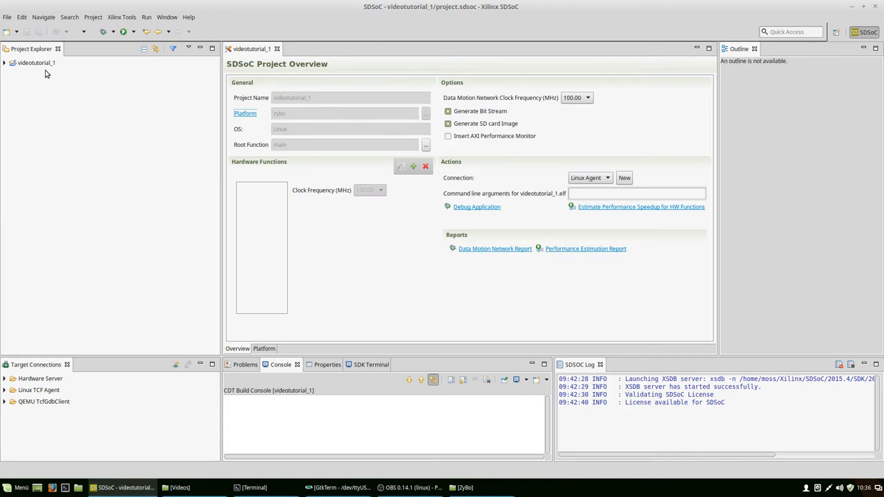
Expand videotutorial_1 and add a new source file main.c to its src folder
{"action": "left_click", "coordinate": [36, 63]}
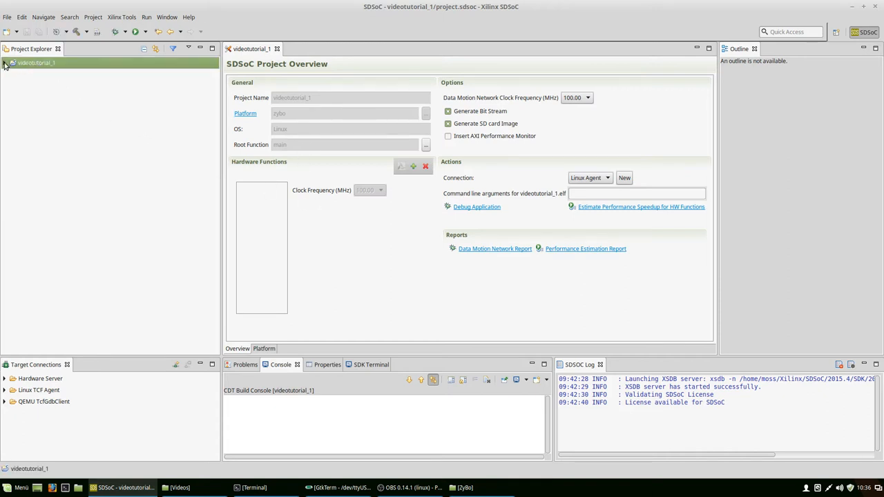
{"action": "left_click", "coordinate": [5, 63]}
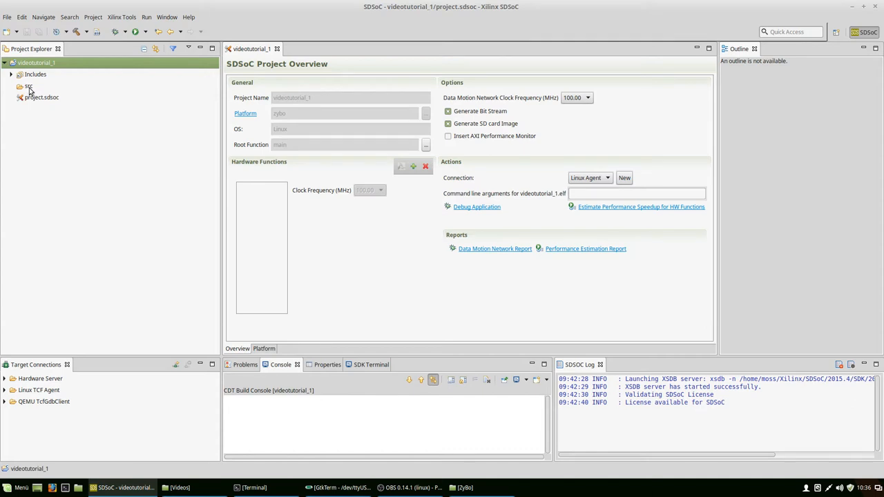
{"action": "left_click", "coordinate": [28, 86]}
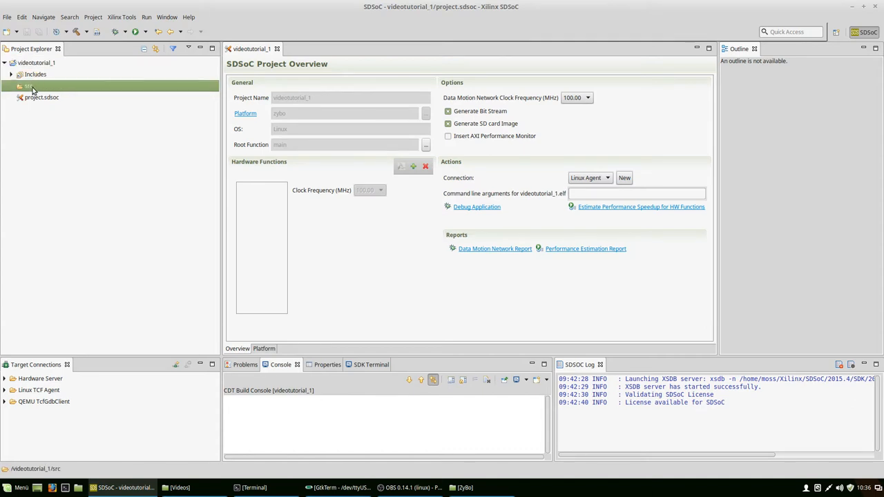
{"action": "right_click", "coordinate": [29, 86]}
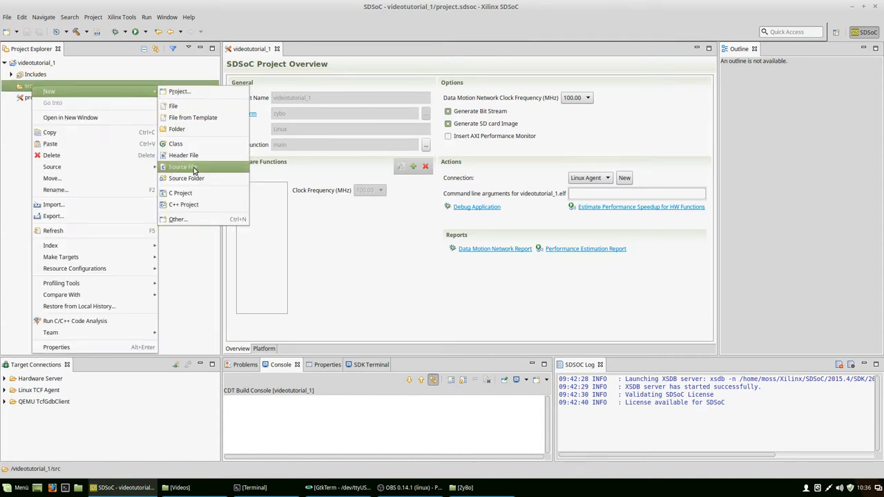
{"action": "left_click", "coordinate": [181, 166]}
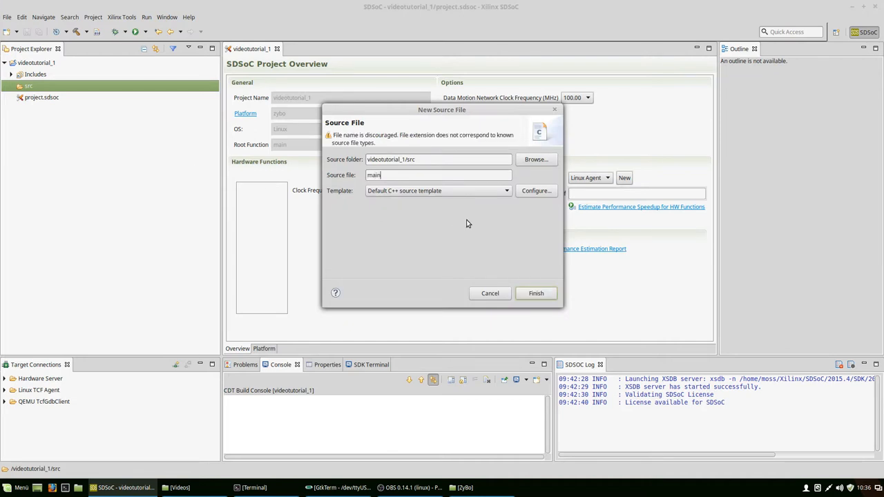
{"action": "left_click", "coordinate": [536, 293]}
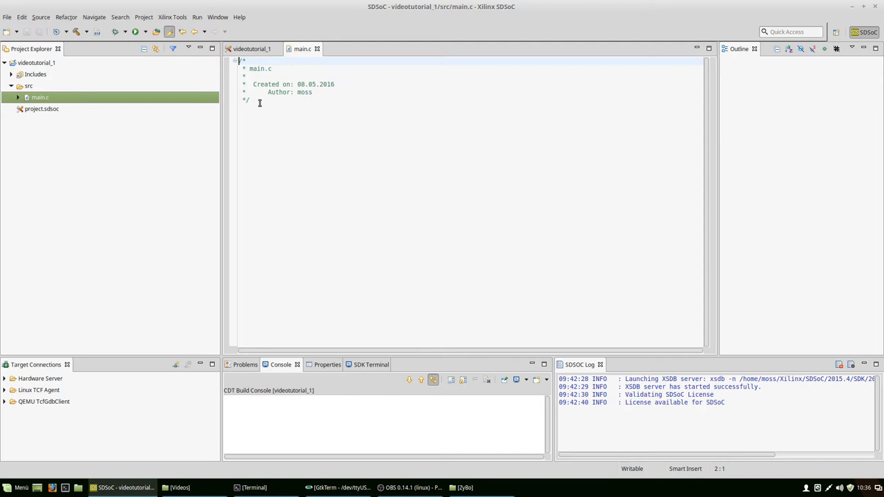
Write the main.c skeleton: stdio include, int main(), char c, while(1) loop, return 0
{"action": "key", "text": "Return"}
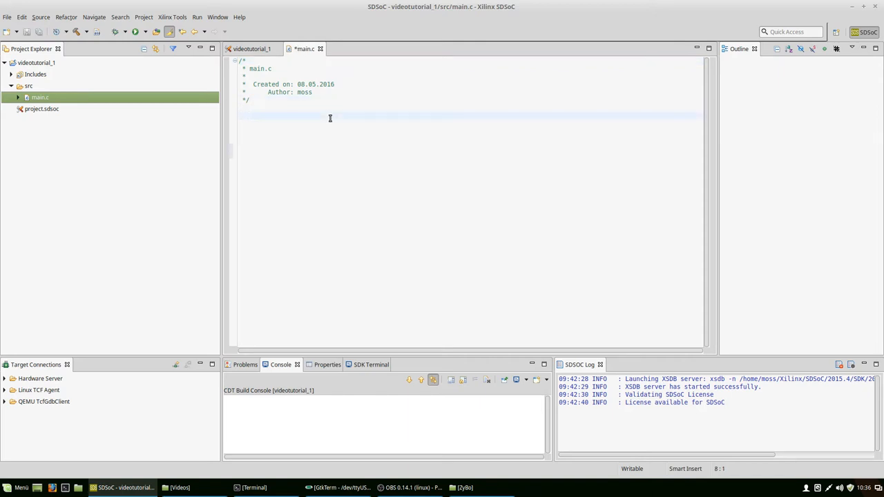
{"action": "type", "text": "#include <stdio.h>"}
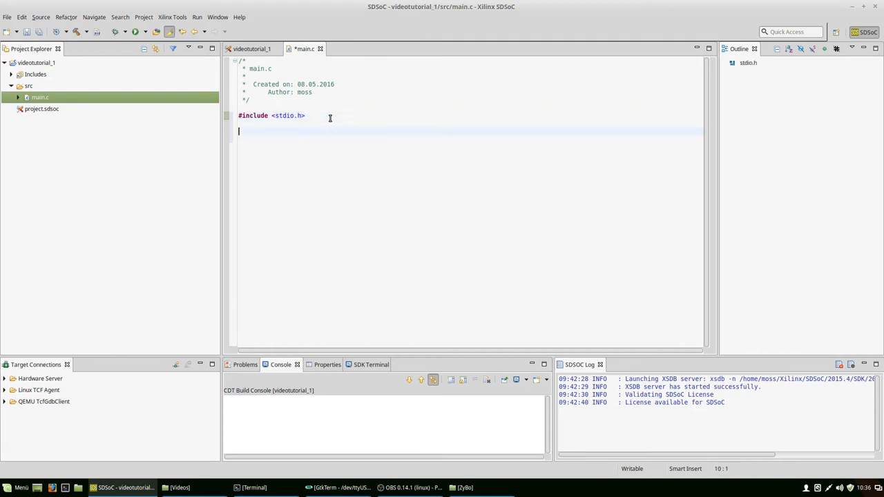
{"action": "type", "text": "int main()"}
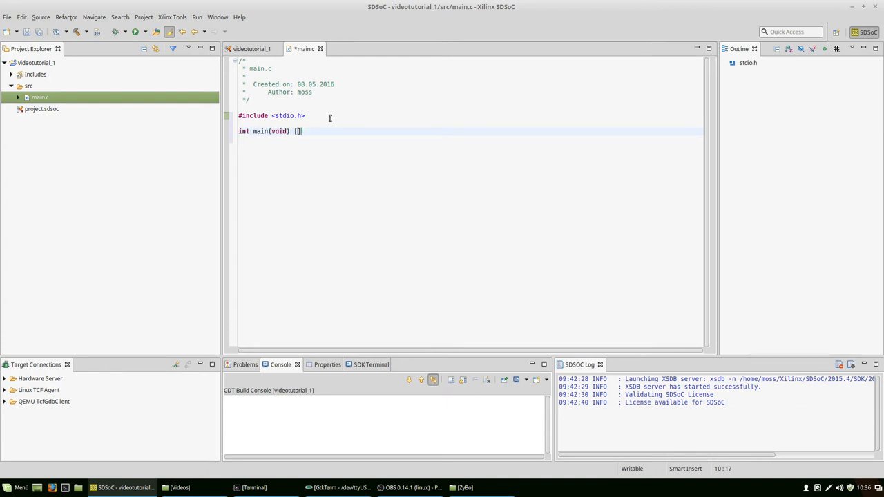
{"action": "type", "text": "{"}
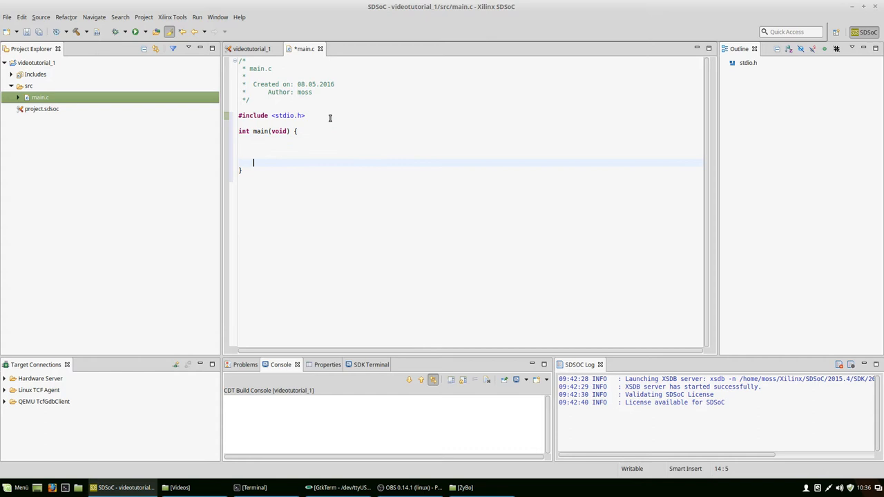
{"action": "type", "text": "reut"}
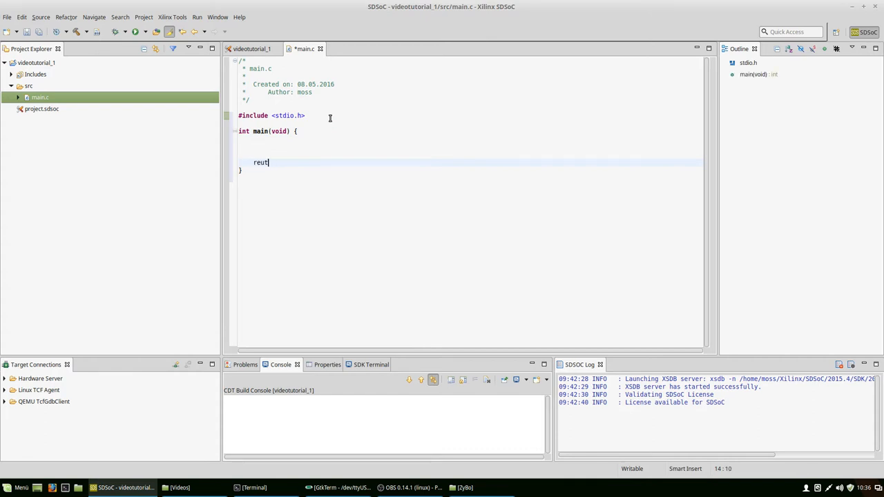
{"action": "type", "text": "return 0;"}
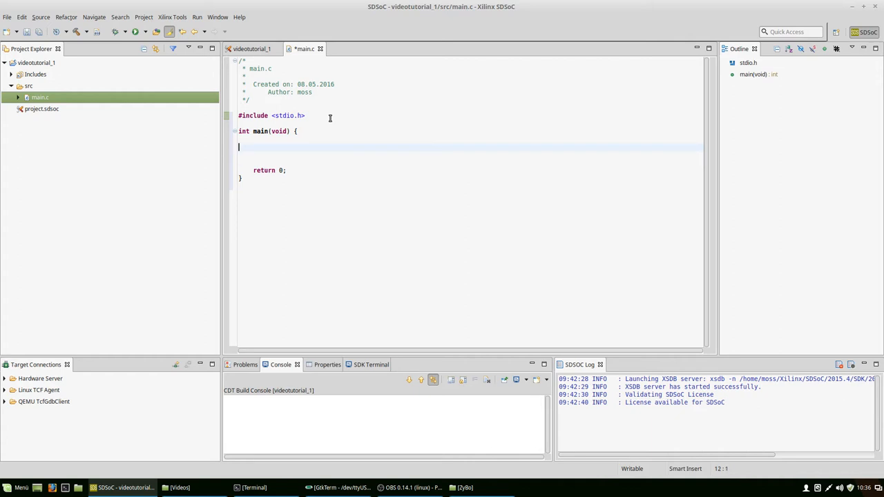
{"action": "type", "text": "char c;"}
{"action": "left_click", "coordinate": [470, 162]}
{"action": "type", "text": "while"}
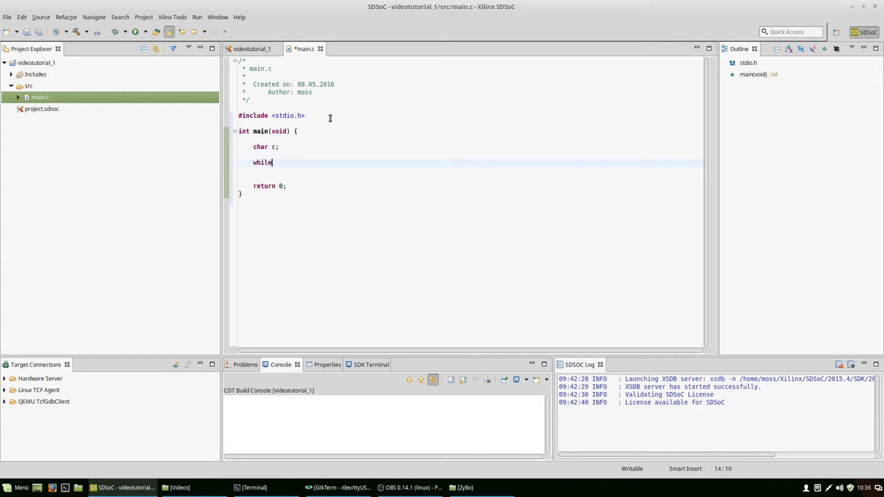
{"action": "type", "text": "(1) {"}
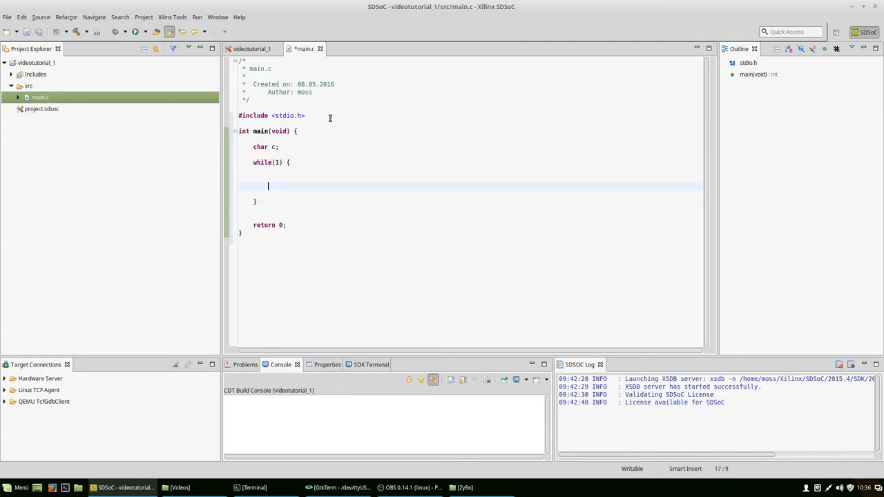
Fill the loop with scanf("%c",&c); and printf("Hello World\r\n");
{"action": "key", "text": "Up"}
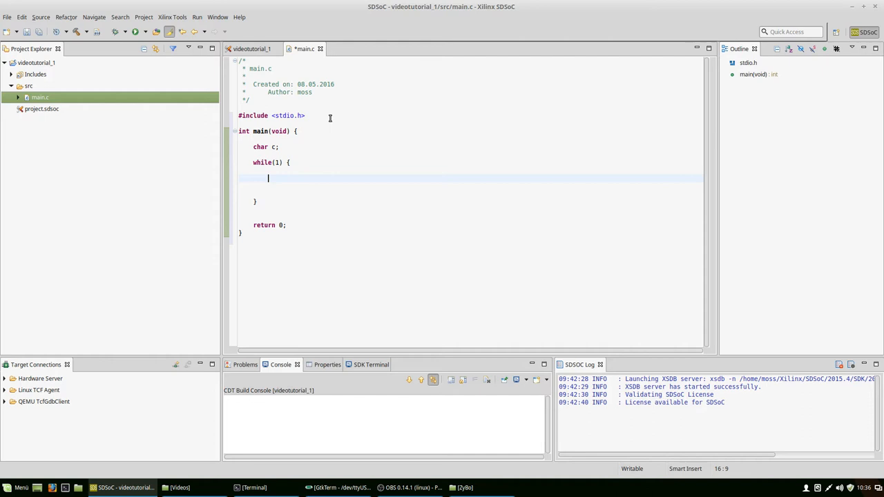
{"action": "type", "text": "scanf(\""}
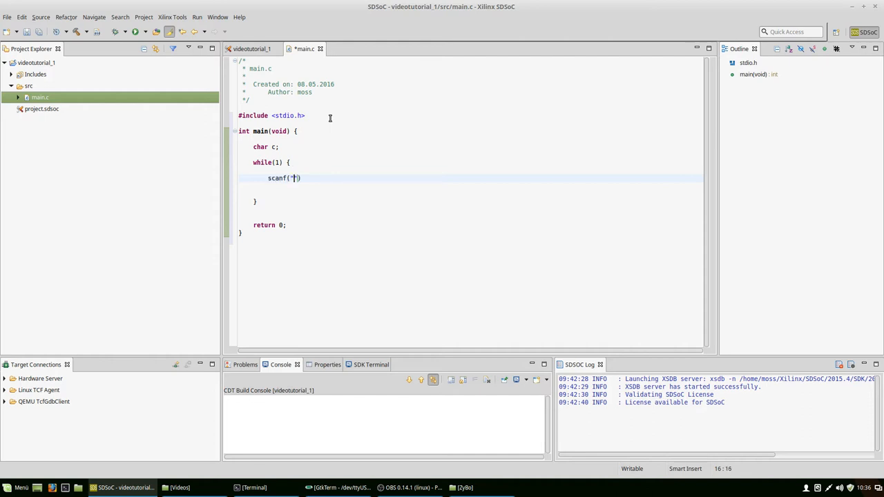
{"action": "type", "text": "%c"}
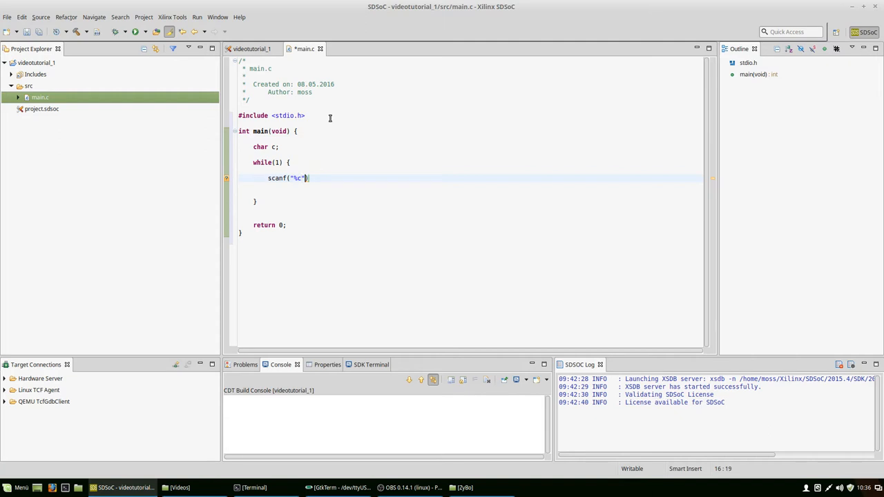
{"action": "type", "text": ",&c"}
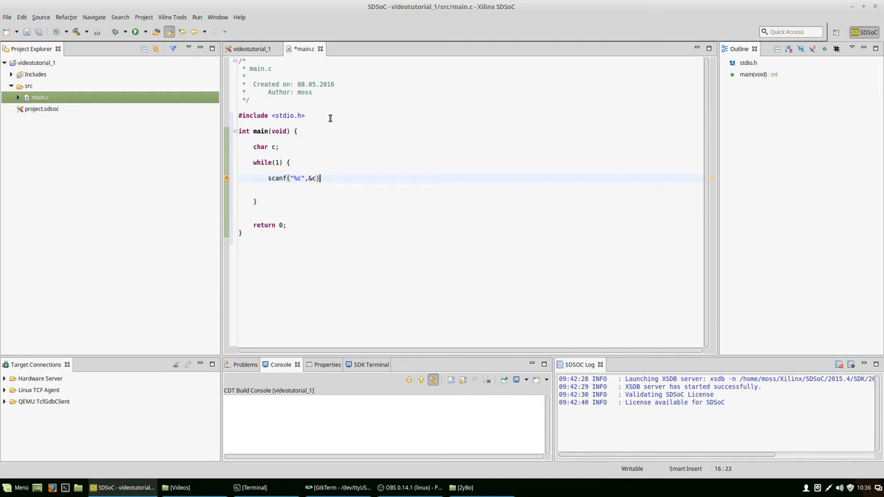
{"action": "type", "text": ";"}
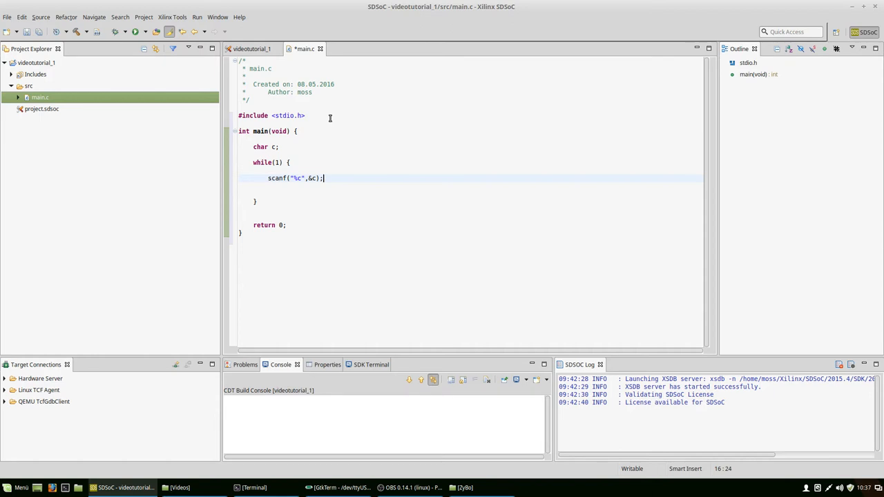
{"action": "type", "text": "printf(\"Hello World\\r\\n\");"}
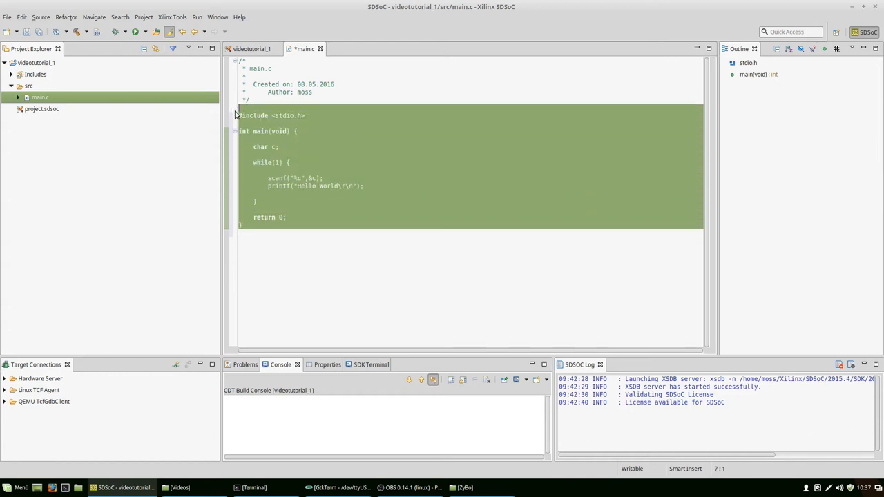
{"action": "left_click", "coordinate": [399, 192]}
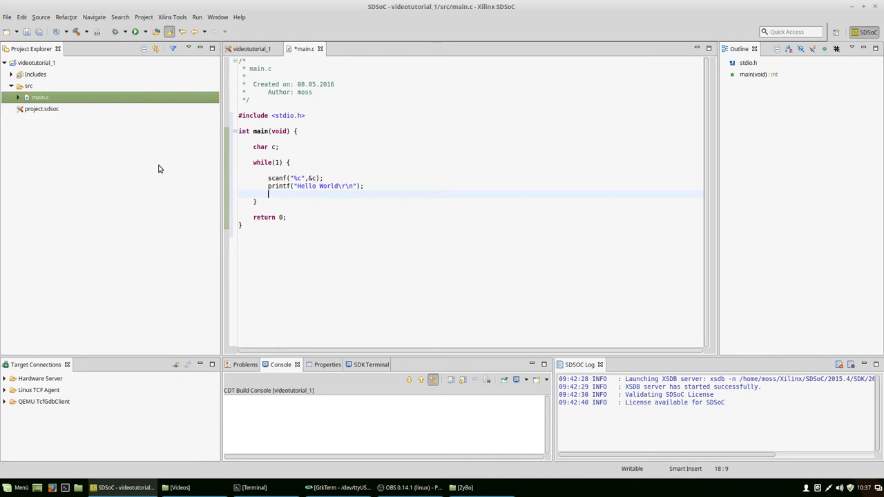
{"action": "left_click", "coordinate": [36, 63]}
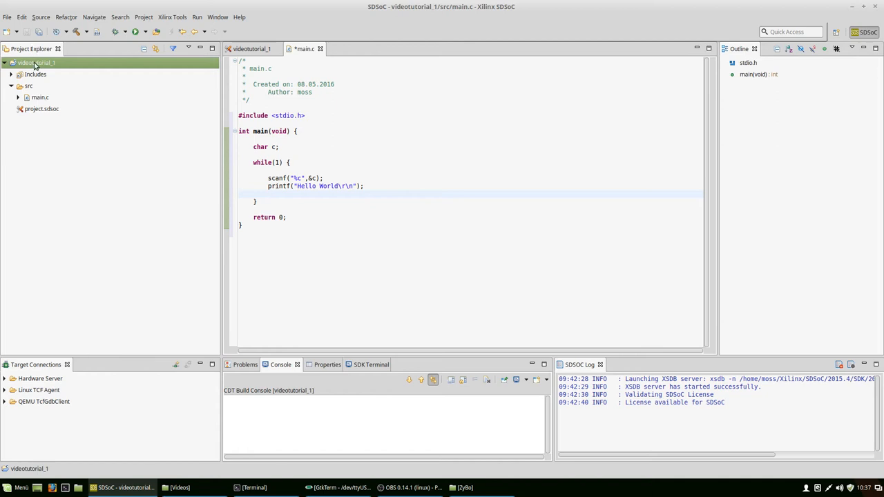
Make SDRelease the active configuration, run Build All, and expand the SDRelease folder
{"action": "right_click", "coordinate": [36, 62]}
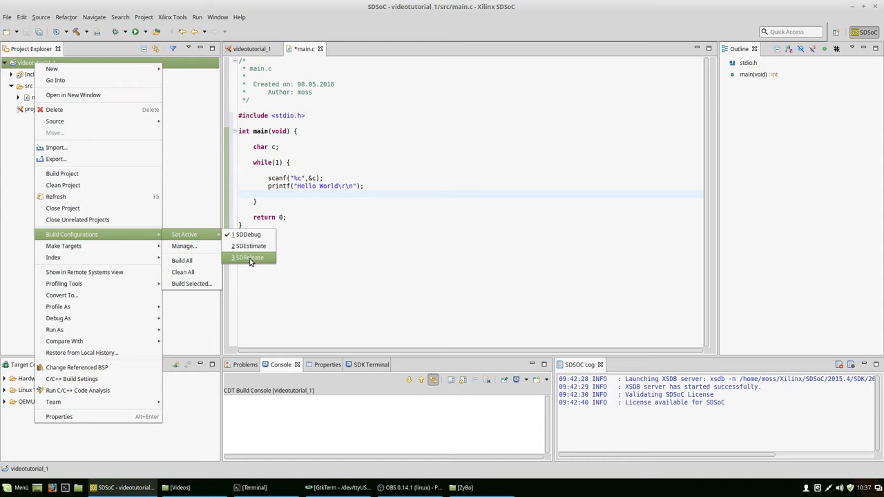
{"action": "mouse_move", "coordinate": [254, 260]}
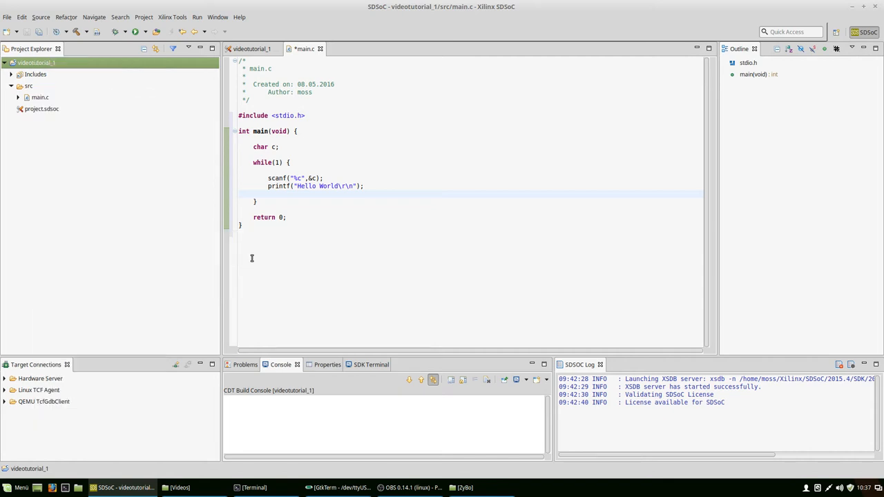
{"action": "left_click", "coordinate": [144, 16]}
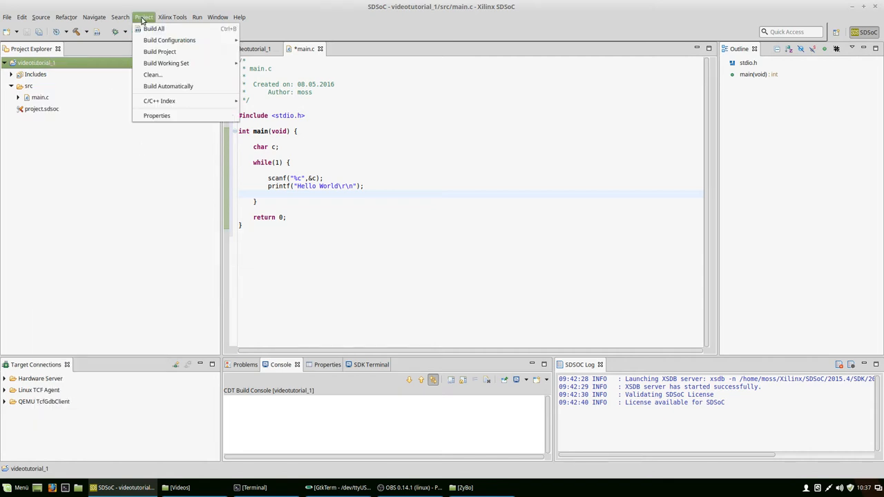
{"action": "left_click", "coordinate": [154, 29]}
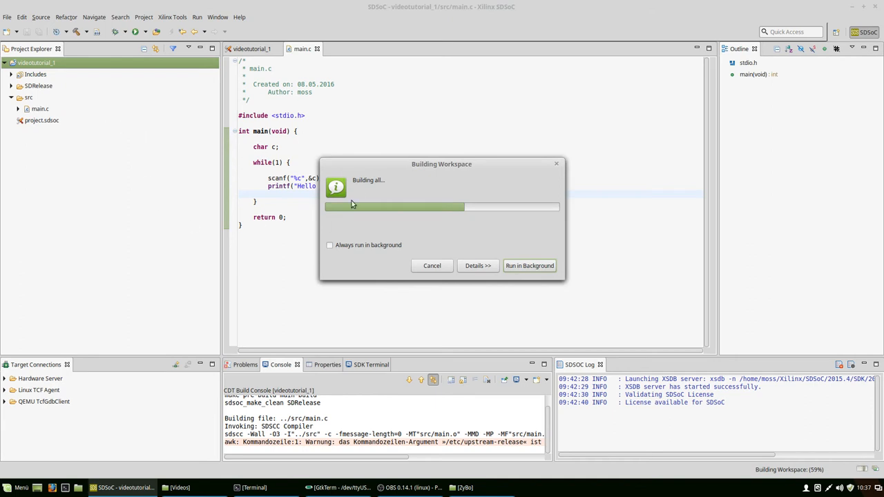
{"action": "mouse_move", "coordinate": [48, 120]}
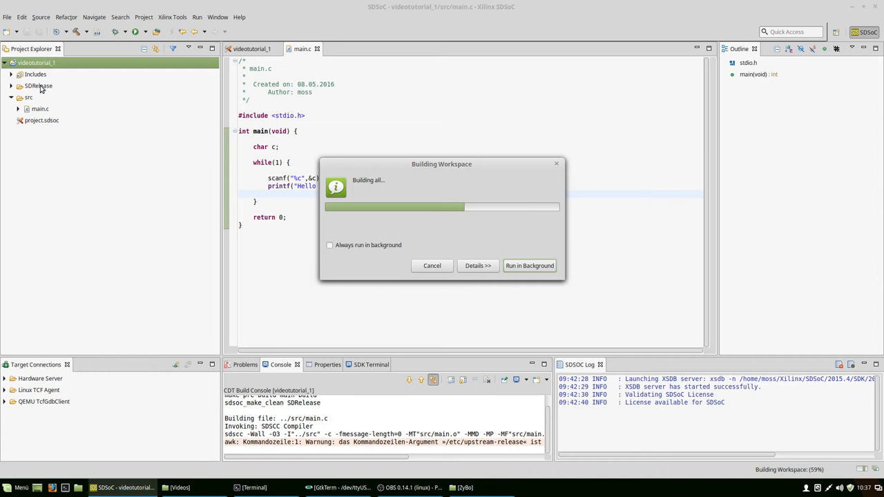
{"action": "left_click", "coordinate": [39, 85]}
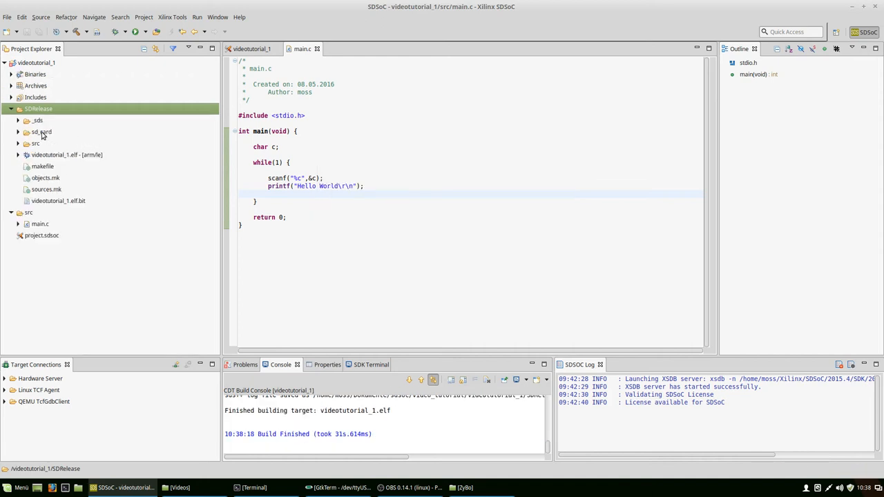
Paste the sd_card files (BOOT.BIN, devicetree.dtb, uImage, uramdisk, elf) onto the ZyBo card
{"action": "left_click", "coordinate": [18, 132]}
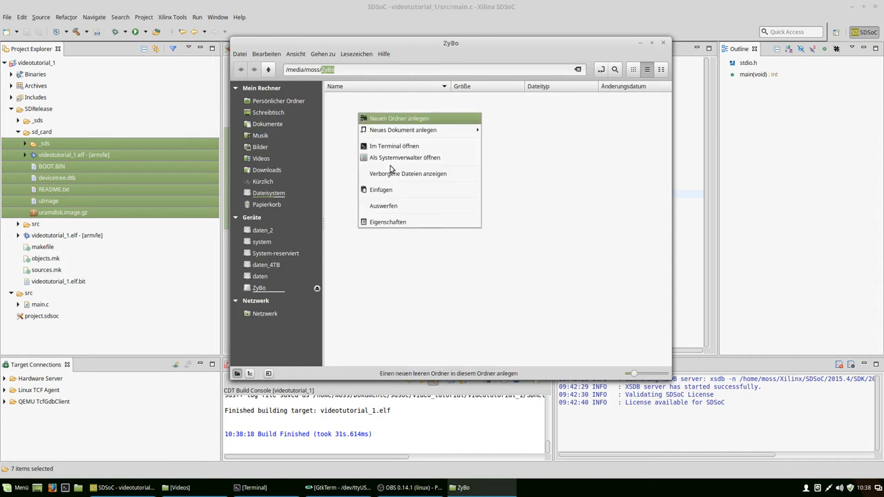
{"action": "left_click", "coordinate": [392, 116]}
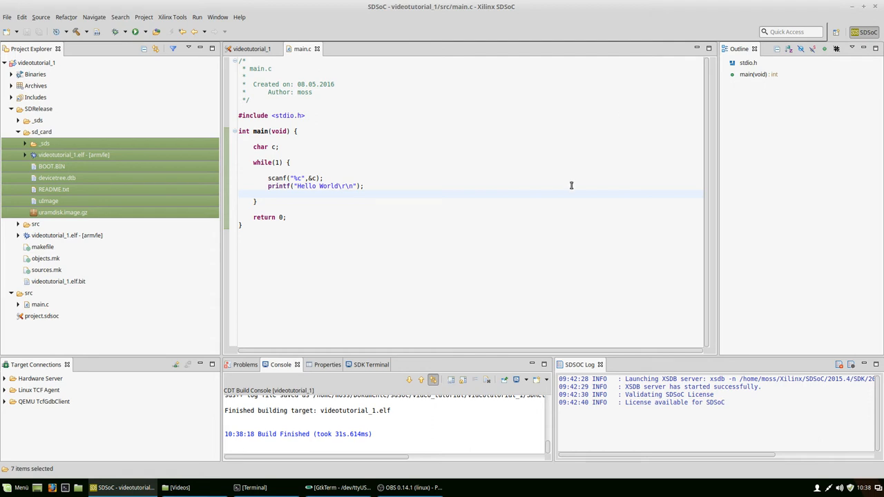
Set GtkTerm's serial port /dev/ttyUSB1 to 115200 baud
{"action": "left_click", "coordinate": [339, 488]}
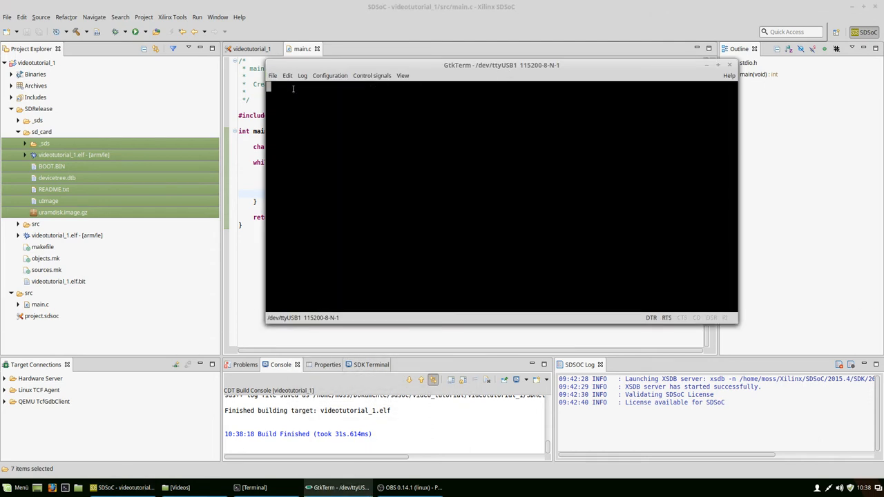
{"action": "left_click", "coordinate": [329, 75]}
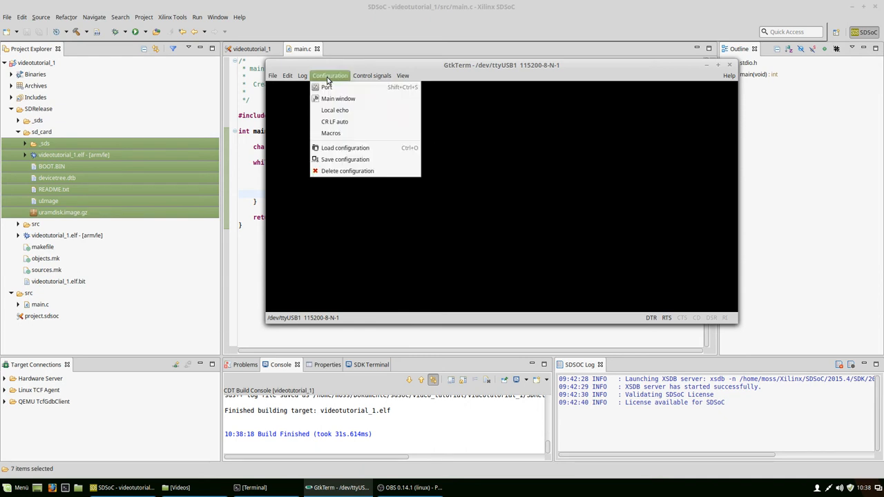
{"action": "left_click", "coordinate": [327, 87]}
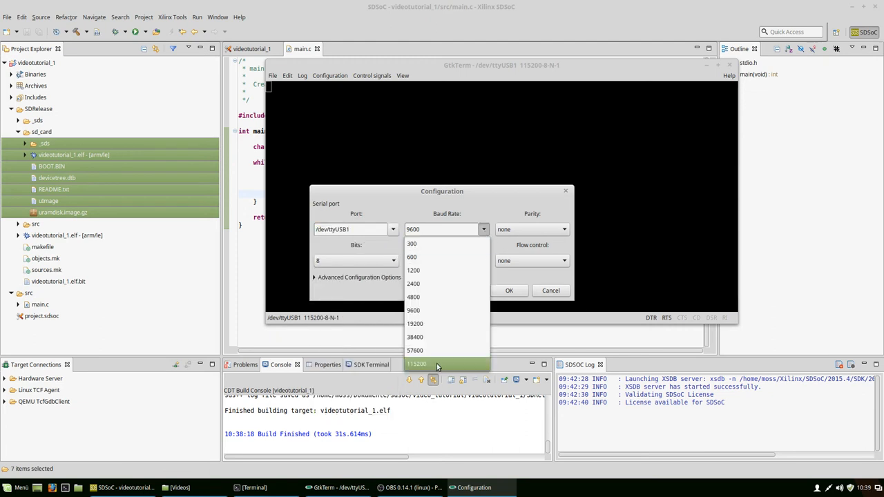
{"action": "left_click", "coordinate": [416, 363]}
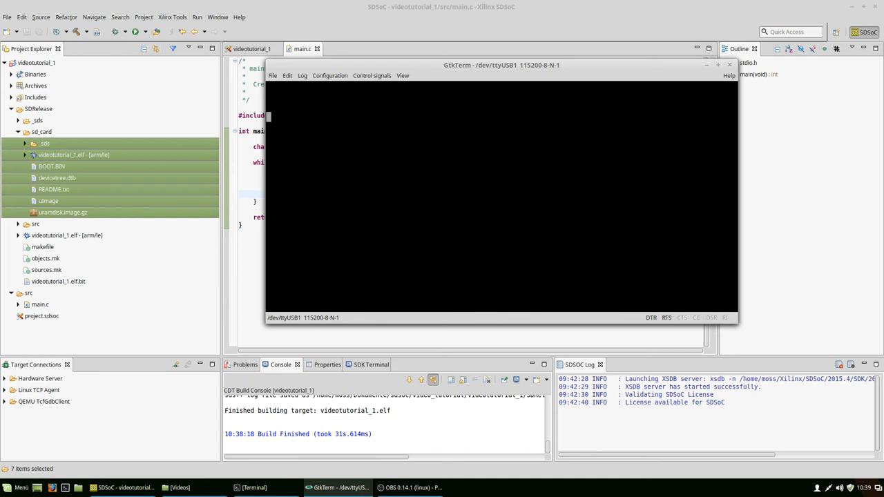
{"action": "mouse_move", "coordinate": [513, 143]}
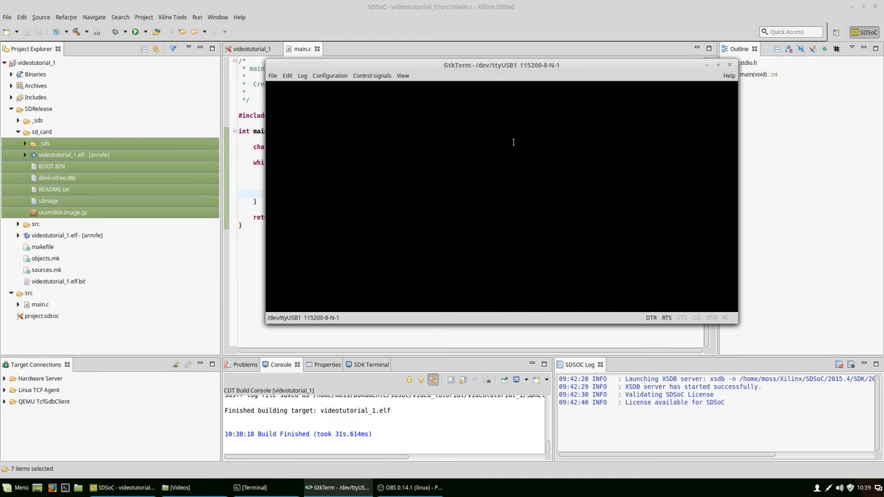
{"action": "mouse_move", "coordinate": [481, 177]}
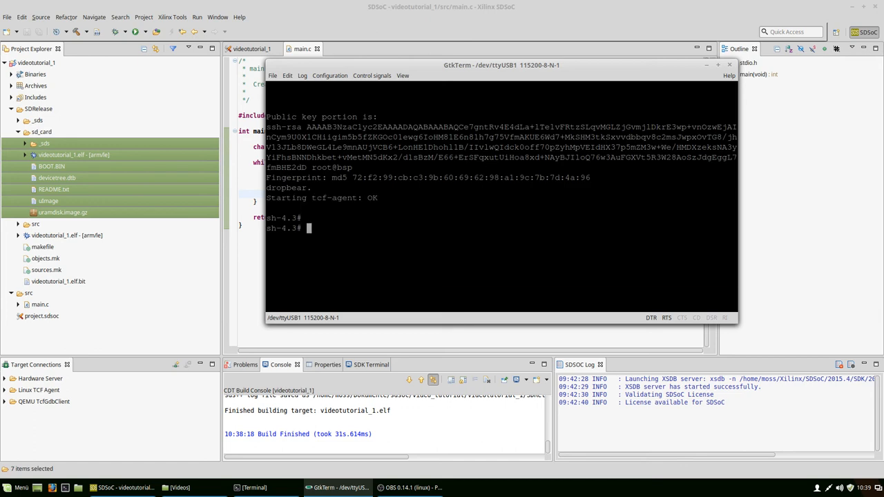
List files with ls -l, then cd mnt and list the card showing videotutorial_1.elf
{"action": "type", "text": "ls -l"}
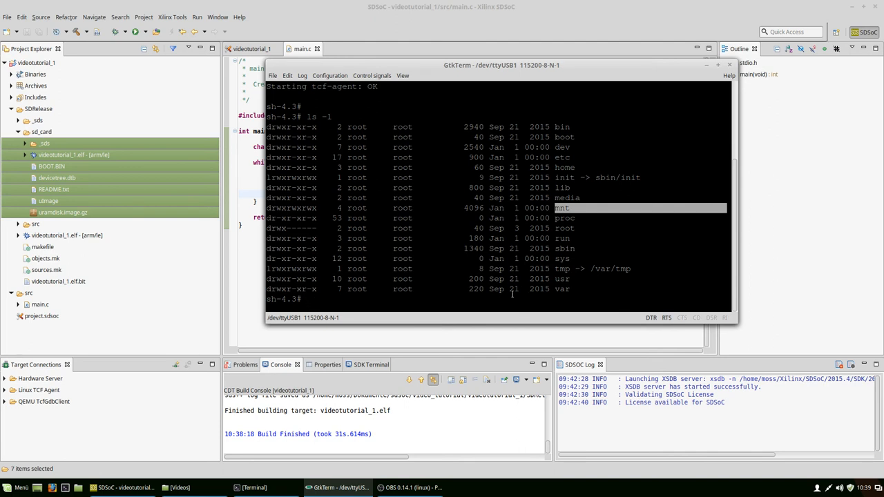
{"action": "type", "text": "cd mnt"}
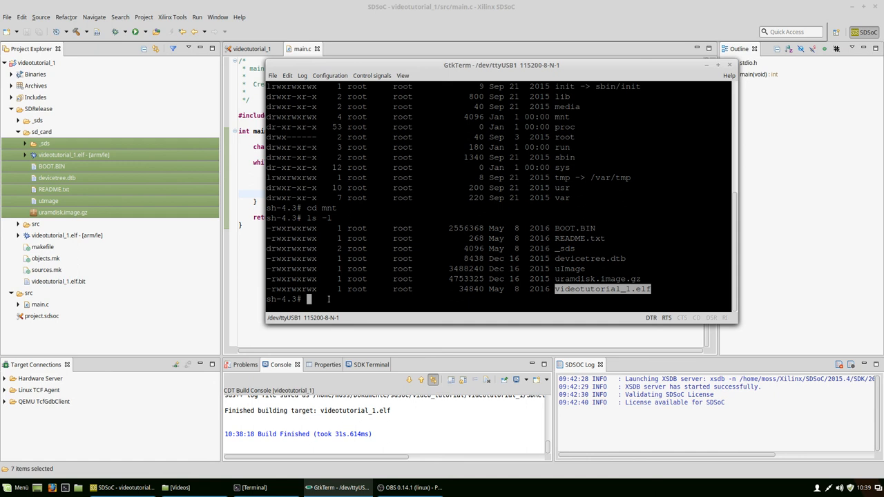
Run ./videotutorial_1.elf, type ddddd to print Hello World, then stop it with Ctrl+C
{"action": "type", "text": "./"}
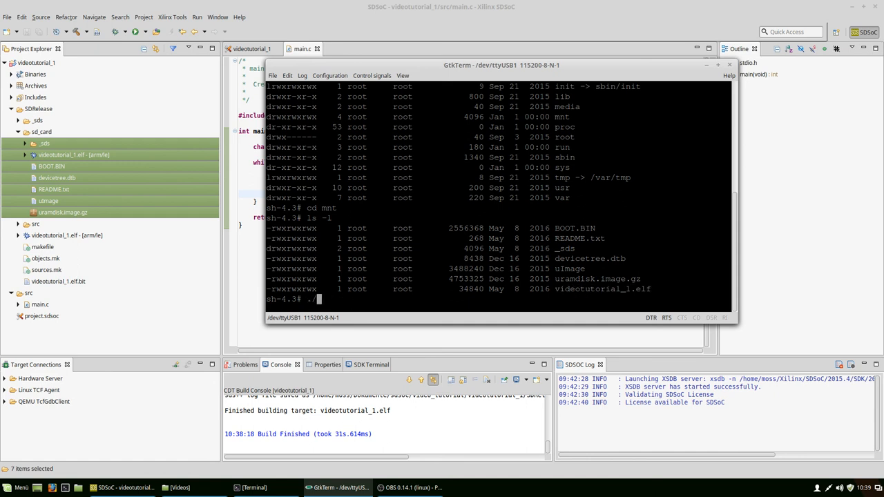
{"action": "type", "text": "videotutorial_1.elf"}
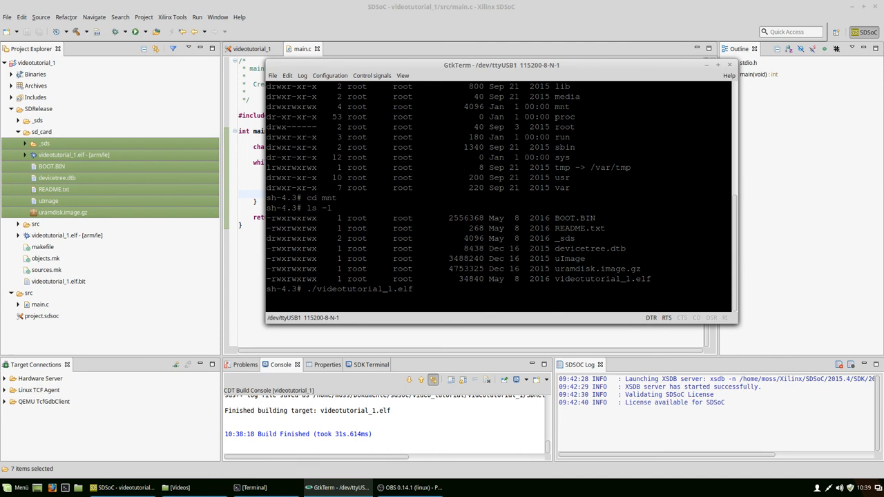
{"action": "key", "text": "Return"}
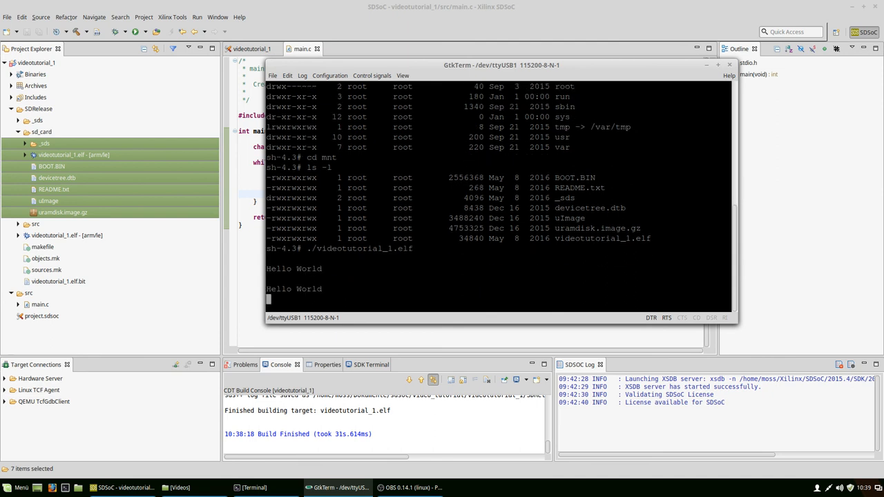
{"action": "scroll", "scroll_direction": "down", "scroll_amount": 3}
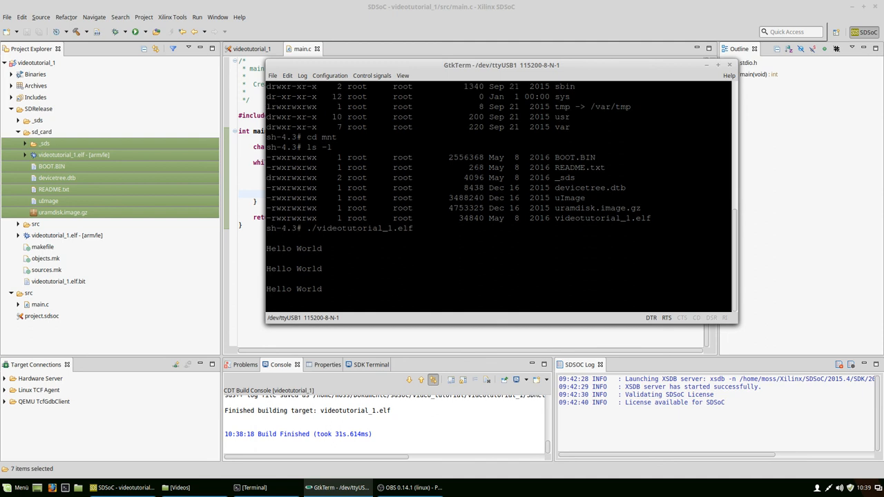
{"action": "type", "text": "ddddd"}
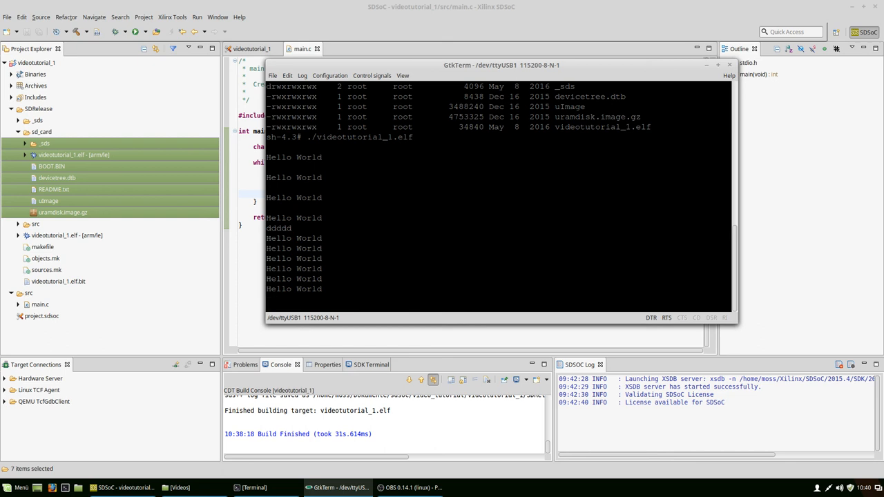
{"action": "key", "text": "ctrl+c"}
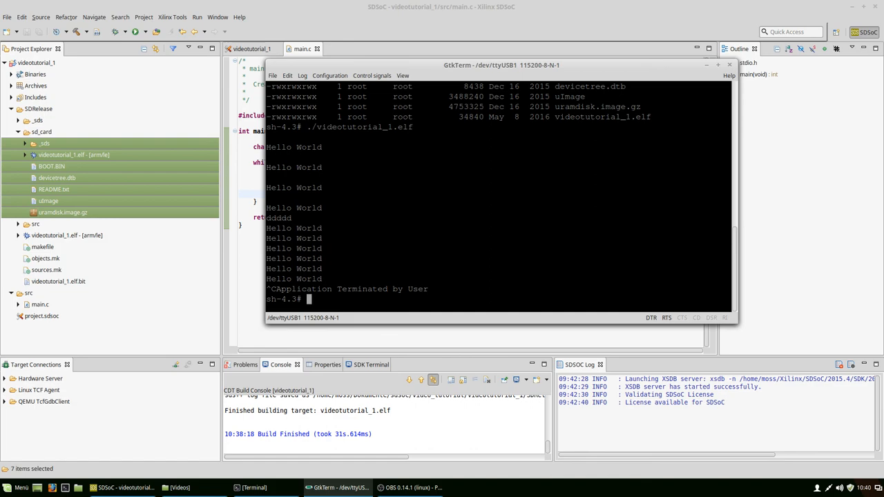